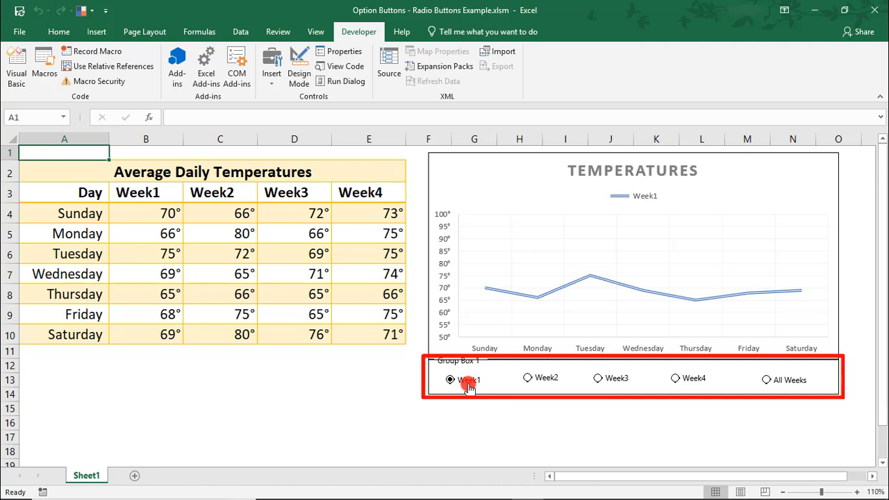
# - Choose Week1, Week2 then Week3; Week3 raises run-time error 91
pyautogui.click(527, 379)
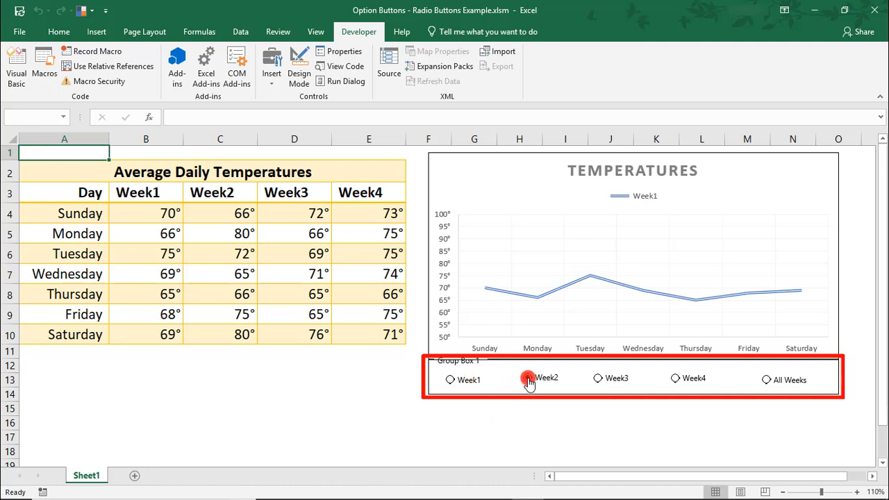
pyautogui.click(528, 377)
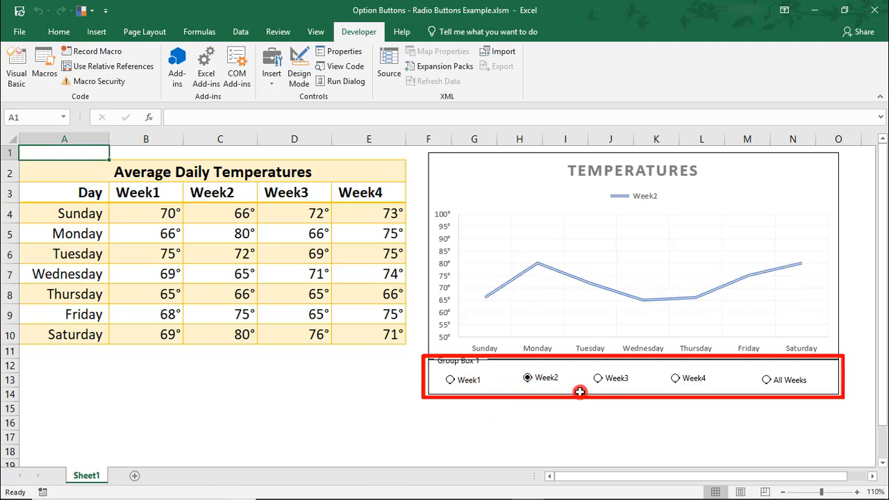
pyautogui.click(597, 378)
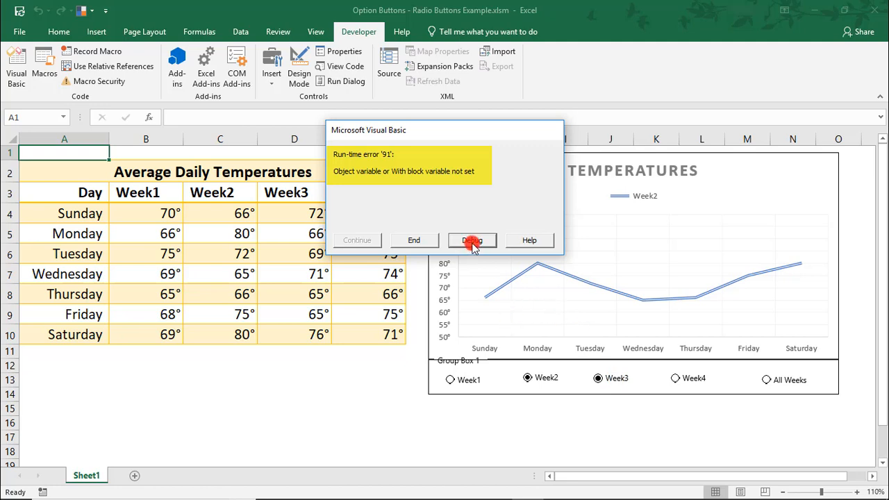
# - Debug the error to reach the failing ActiveChart.PlotArea.Select line in Week3
pyautogui.click(472, 239)
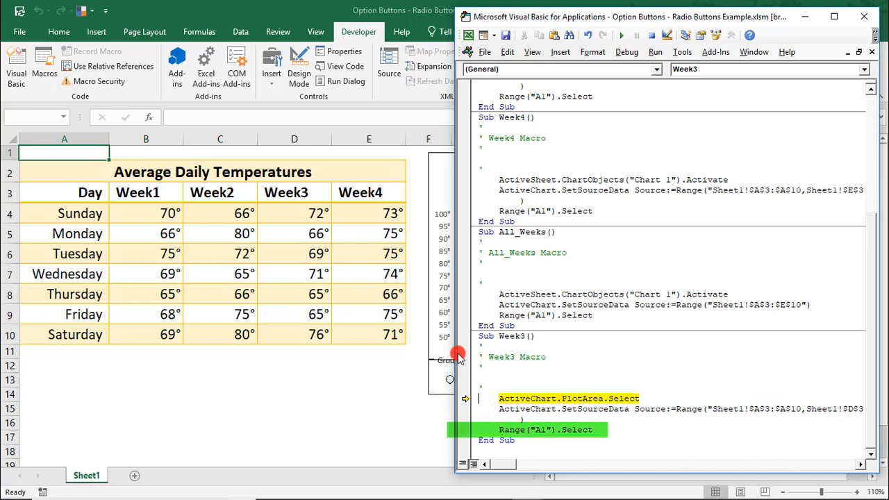
pyautogui.click(619, 35)
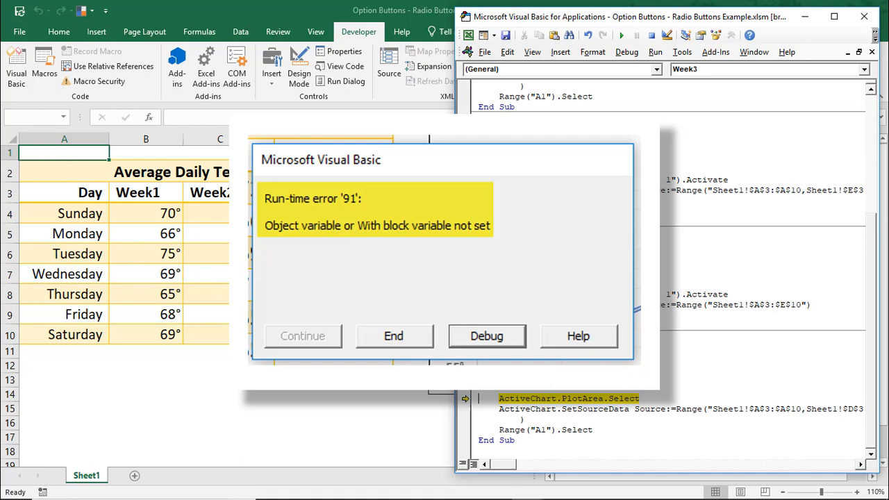
pyautogui.click(393, 335)
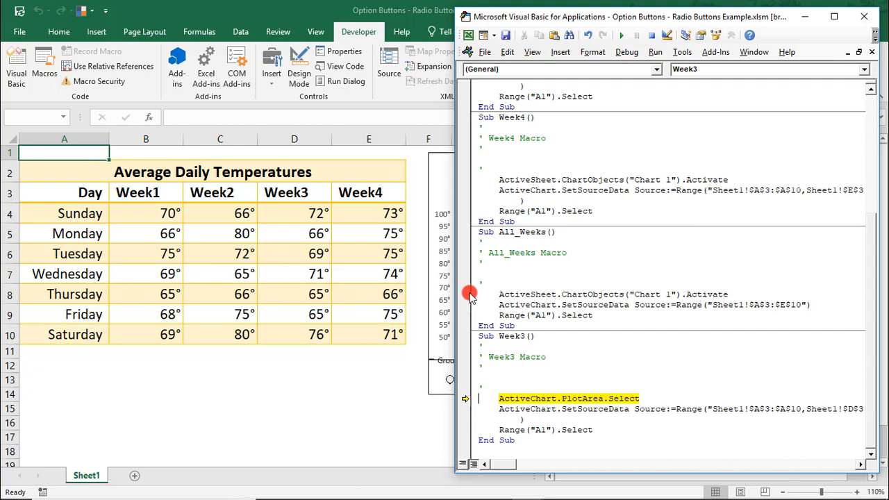
pyautogui.moveTo(527, 311)
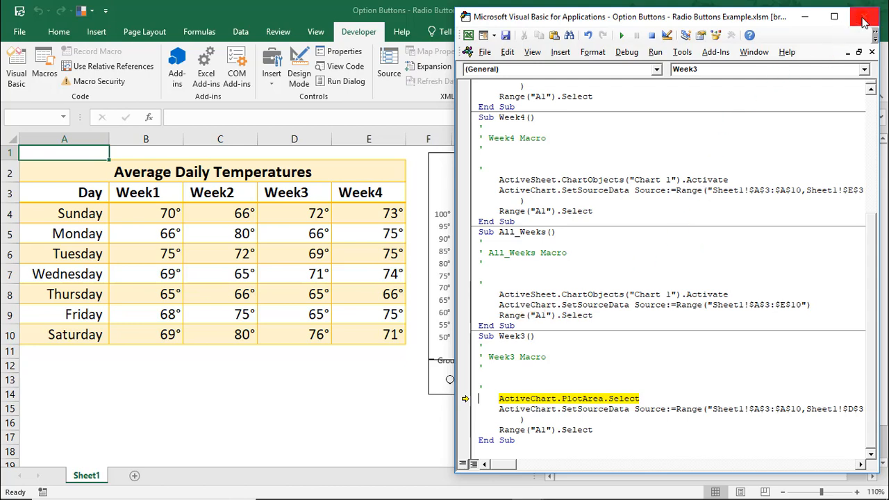
# - Close the VBA editor and confirm stopping the debugger
pyautogui.click(864, 16)
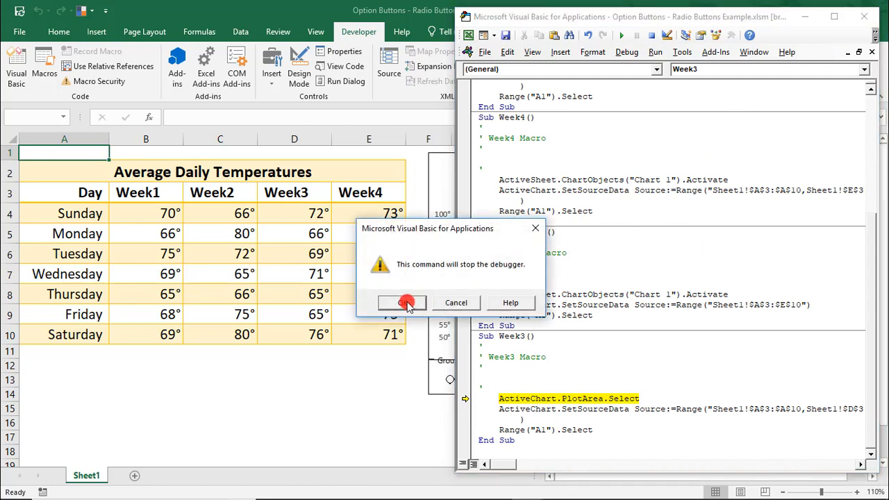
pyautogui.click(402, 303)
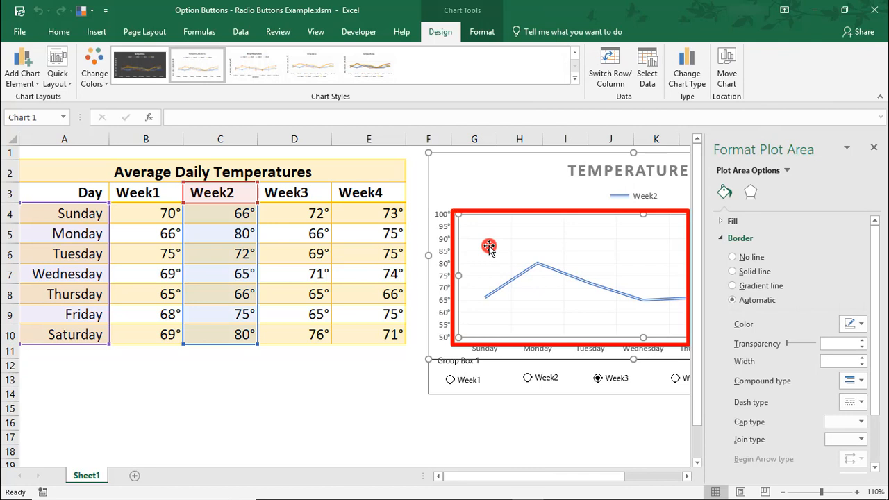
pyautogui.moveTo(478, 253)
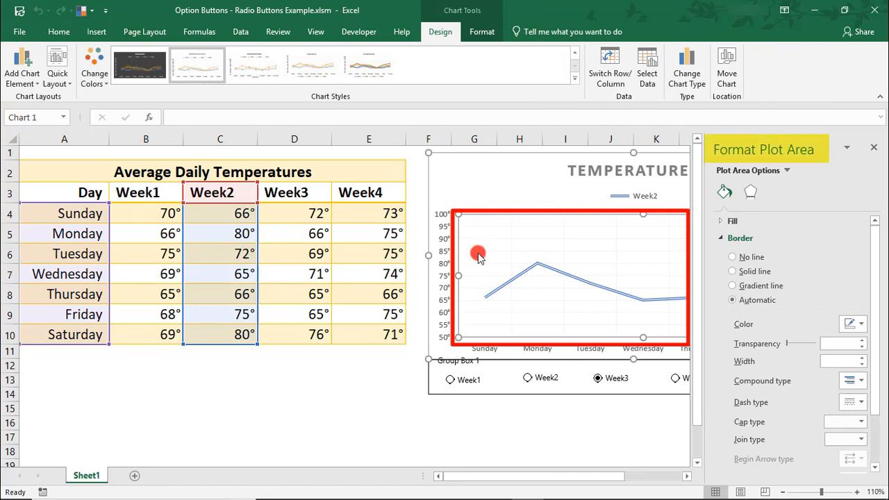
pyautogui.moveTo(689, 178)
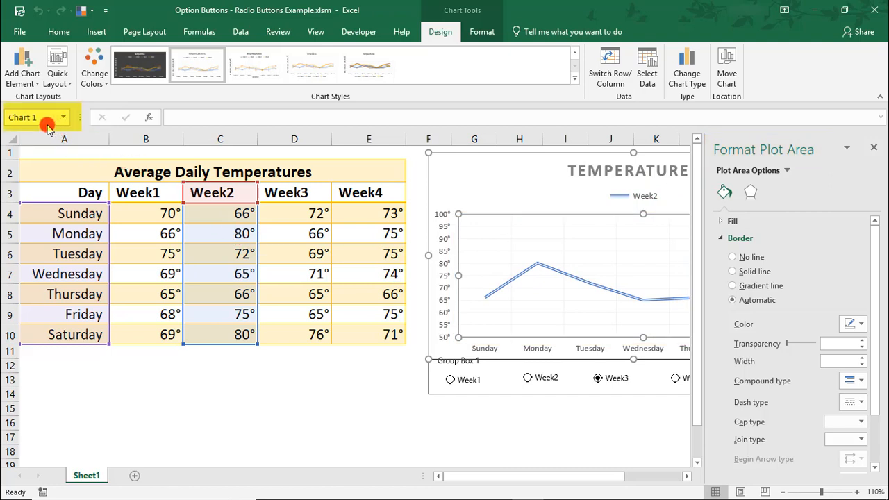
pyautogui.moveTo(39, 116)
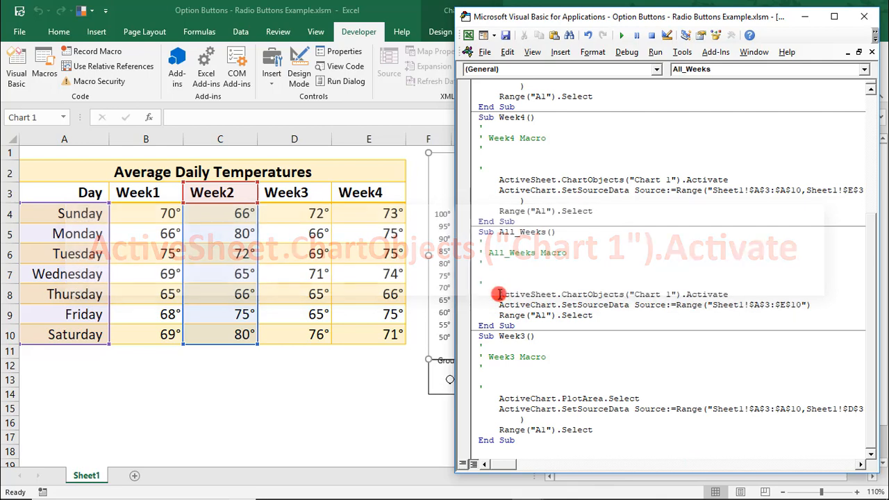
# - Replace Week3's PlotArea.Select line with ActiveSheet.ChartObjects("Chart 1").Activate copied from All_Weeks
pyautogui.press('ctrl+c')
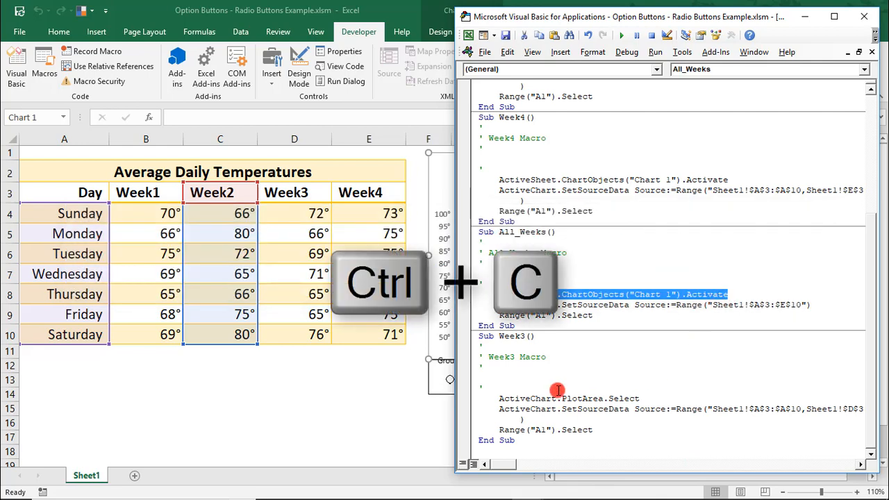
pyautogui.click(556, 398)
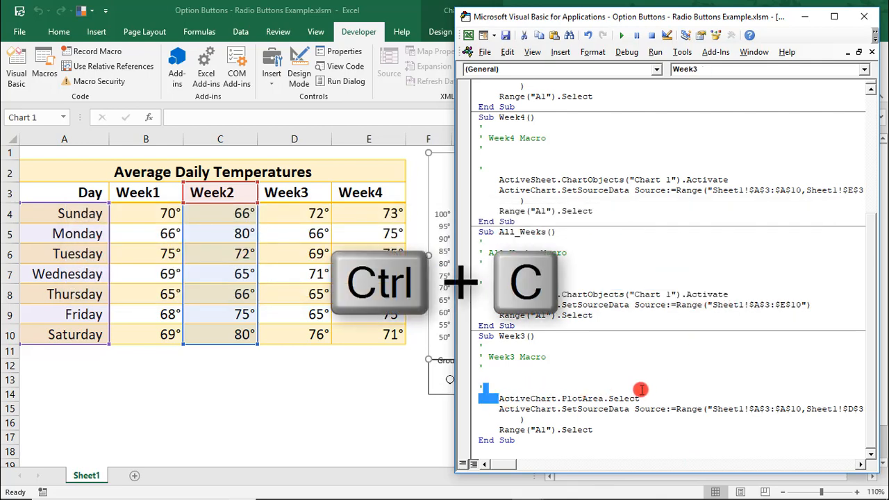
pyautogui.press('ctrl+v')
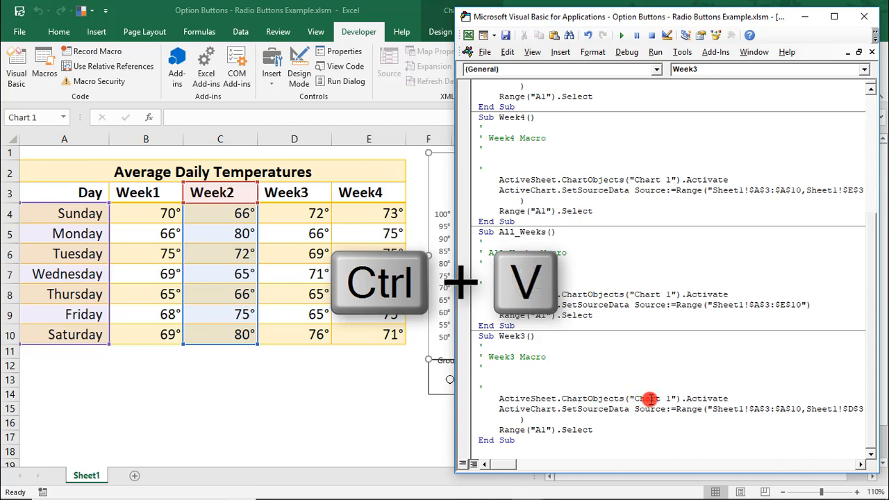
pyautogui.press('ctrl+v')
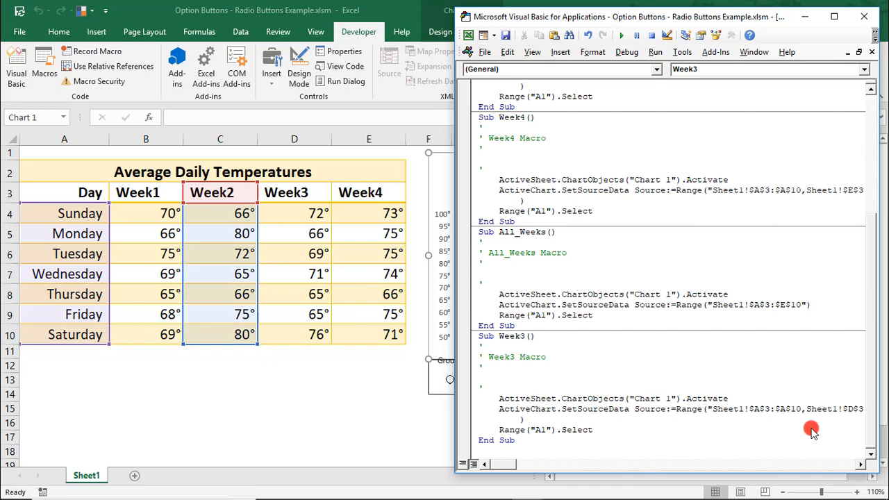
# - Start stepping into the Week3 macro via Debug > Step Into
pyautogui.click(729, 397)
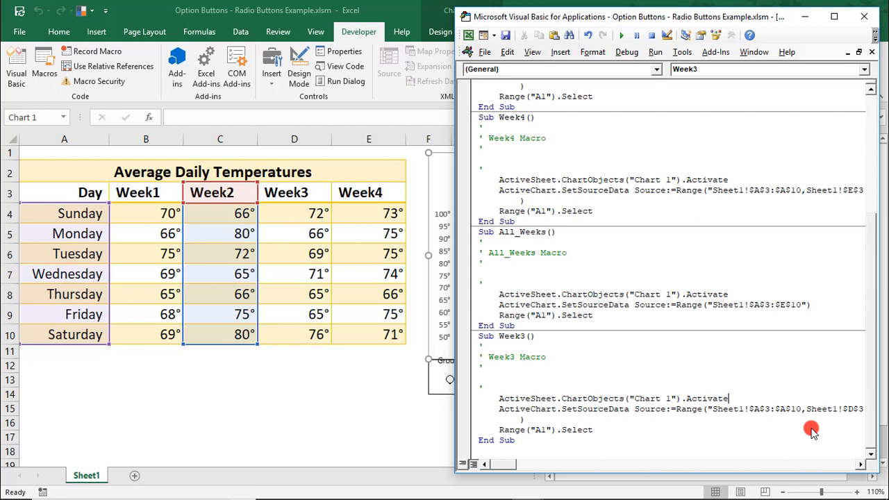
pyautogui.click(626, 51)
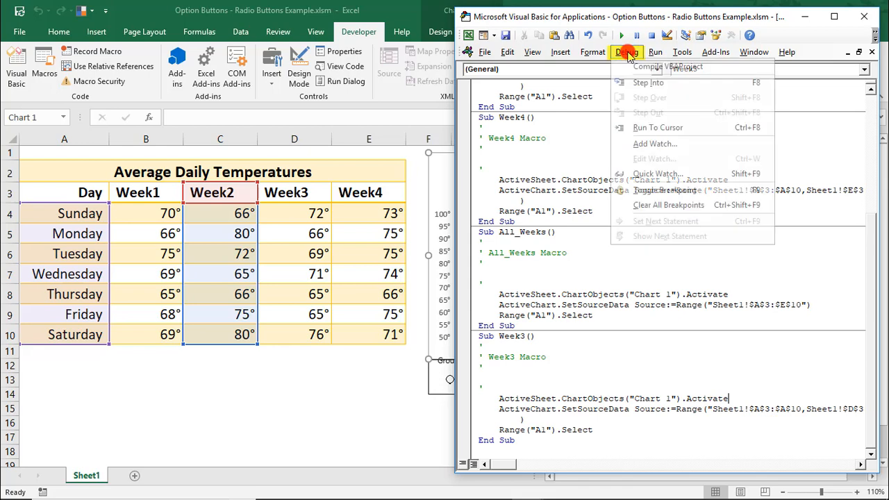
pyautogui.moveTo(647, 82)
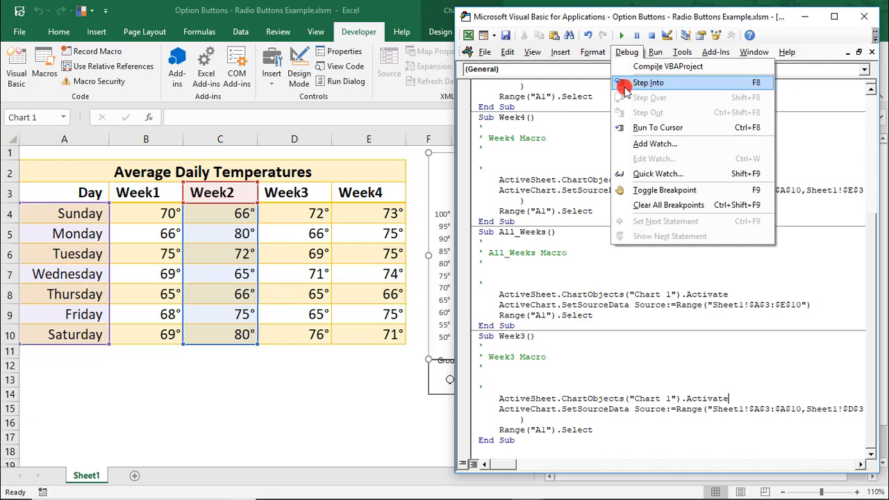
pyautogui.click(647, 84)
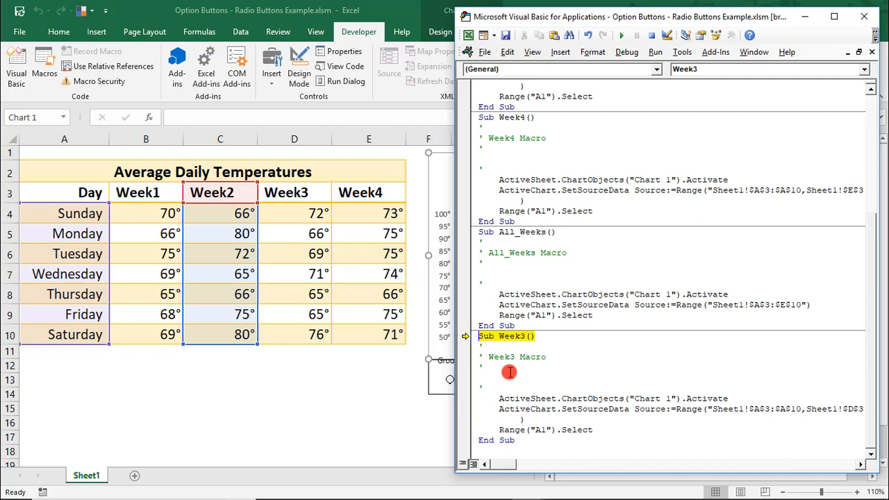
# - Step through Week3 with F8 past the Chart 1 activation to the SetSourceData line
pyautogui.press('F8')
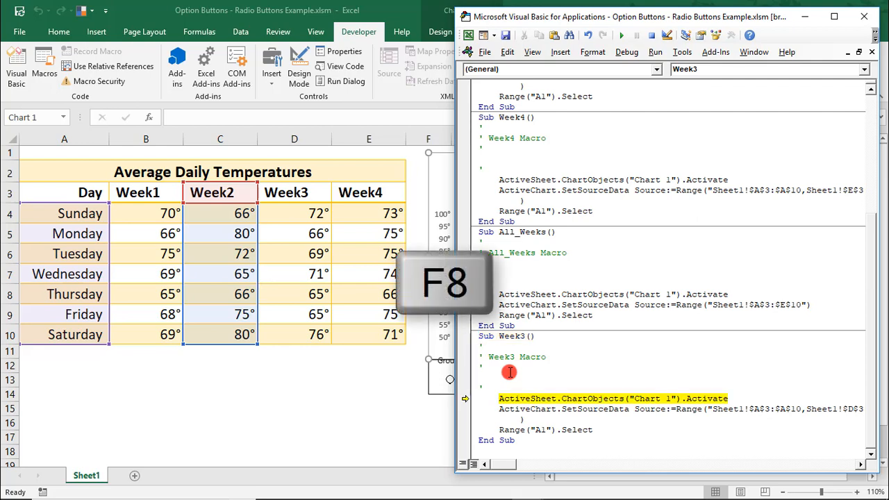
pyautogui.press('f8')
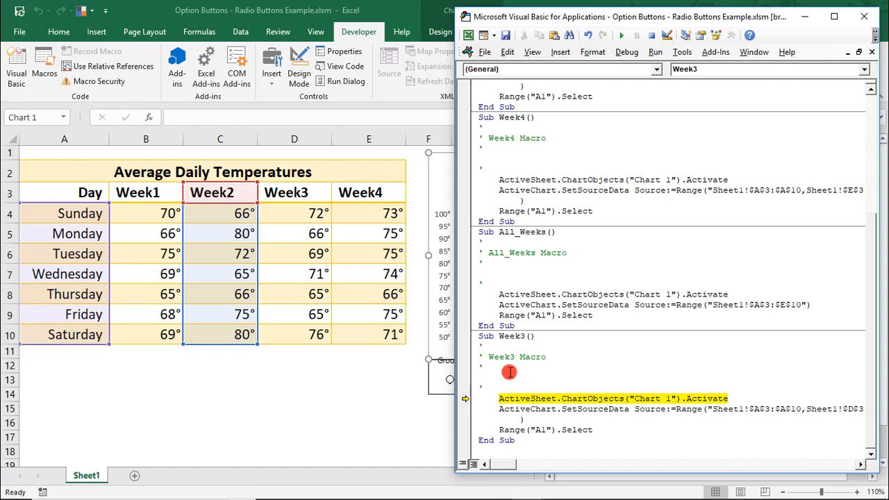
pyautogui.click(478, 397)
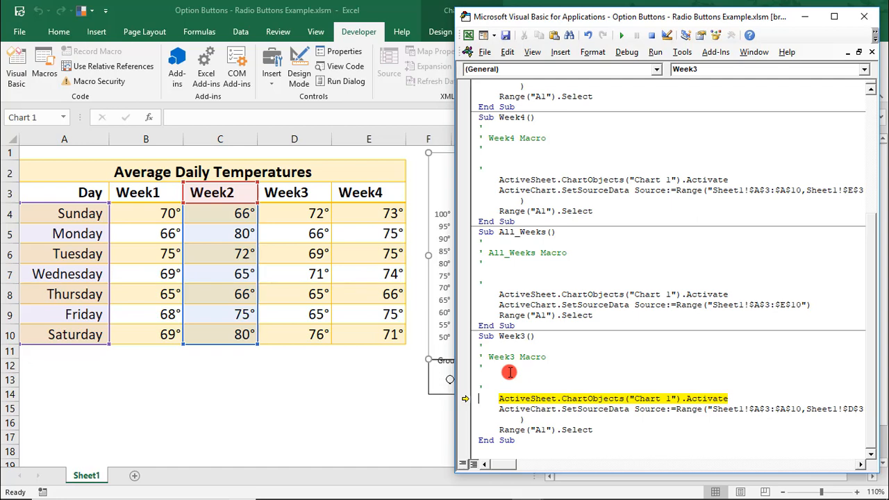
pyautogui.press('F8')
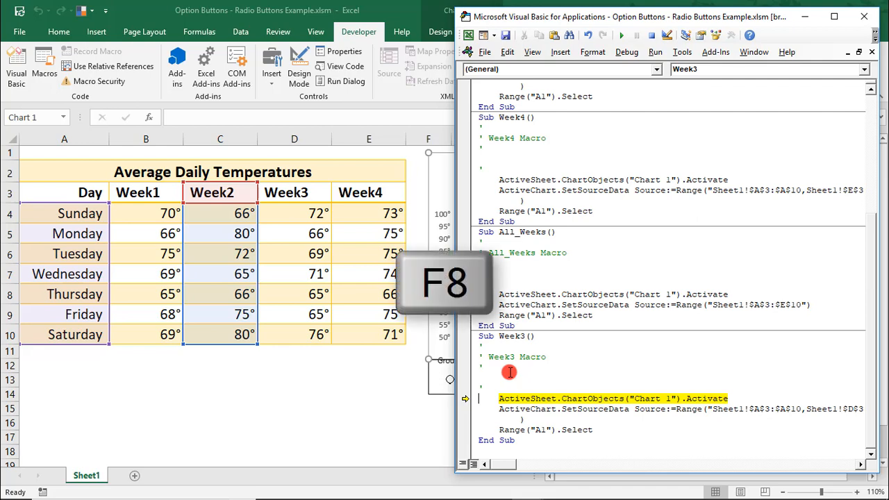
pyautogui.press('F8')
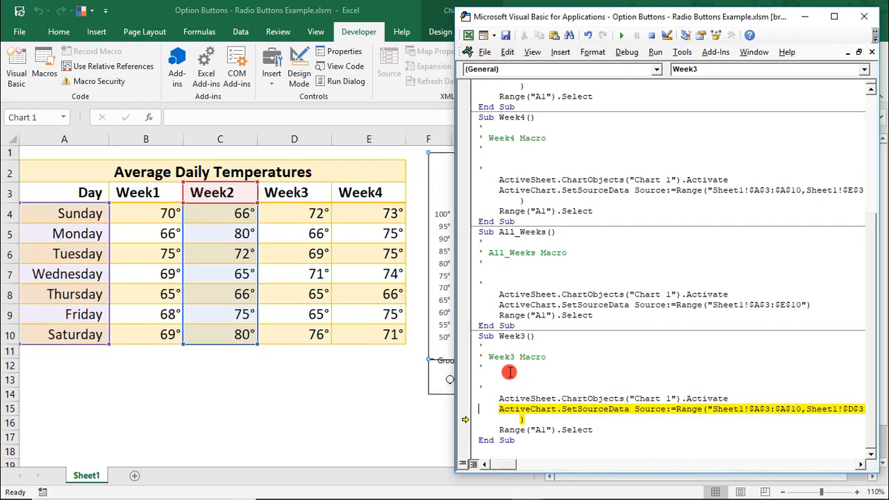
pyautogui.moveTo(483, 46)
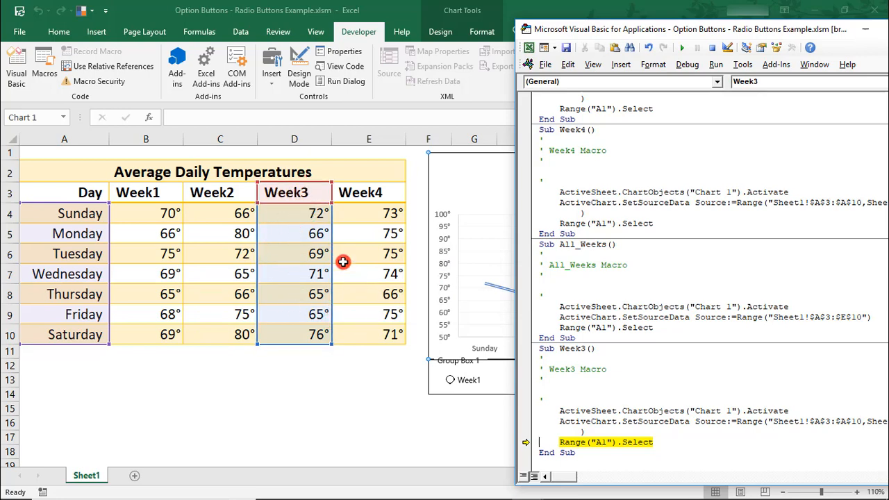
pyautogui.moveTo(389, 236)
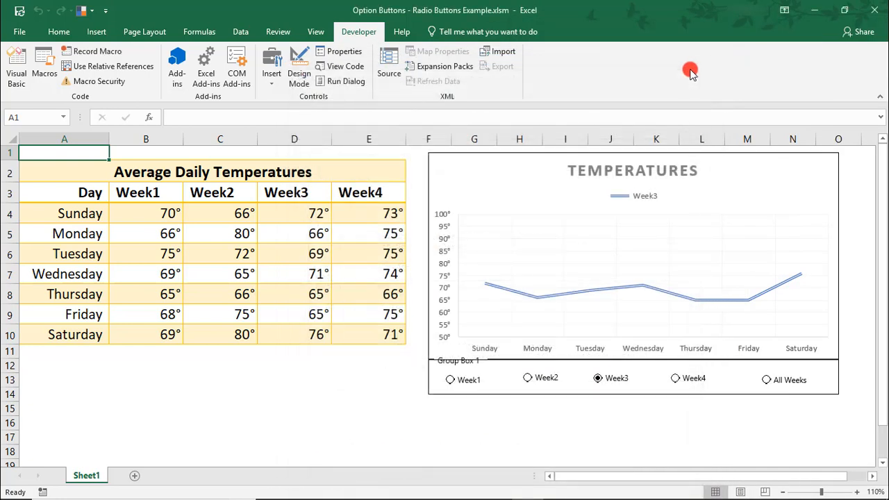
# - Verify Week1, Week3, Week4 and All Weeks buttons each update the chart correctly
pyautogui.click(460, 380)
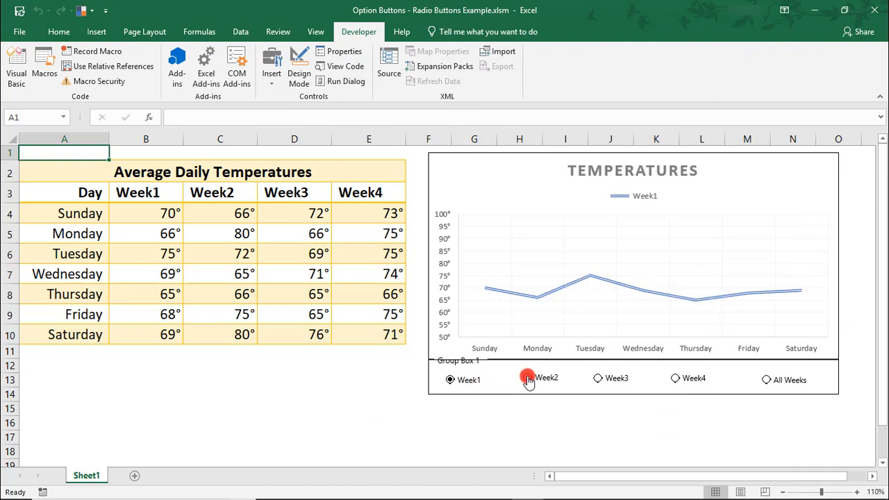
pyautogui.click(597, 378)
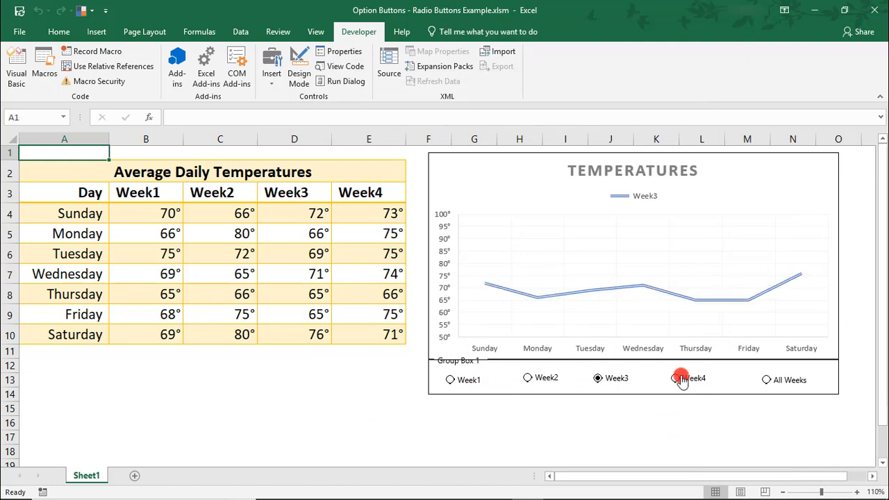
pyautogui.click(675, 377)
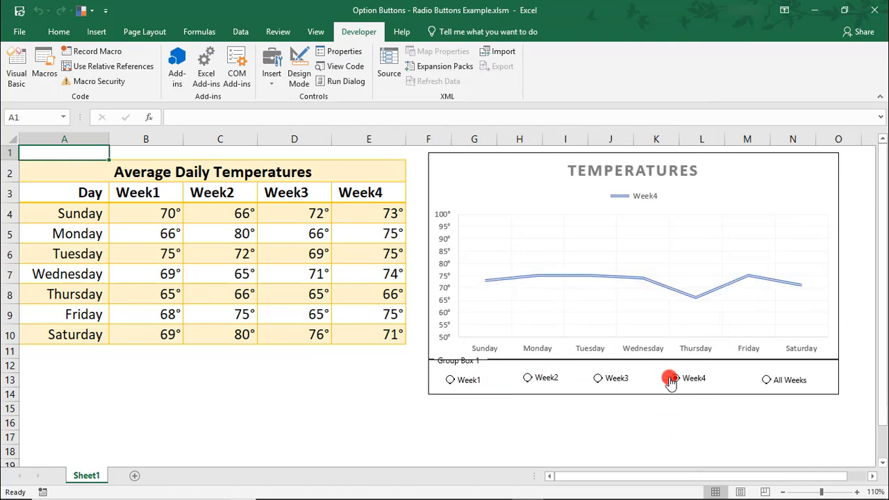
pyautogui.click(766, 379)
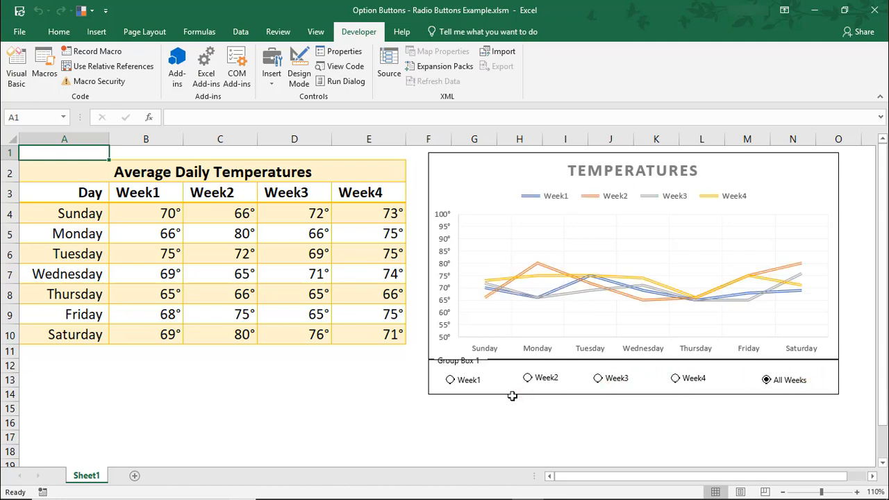